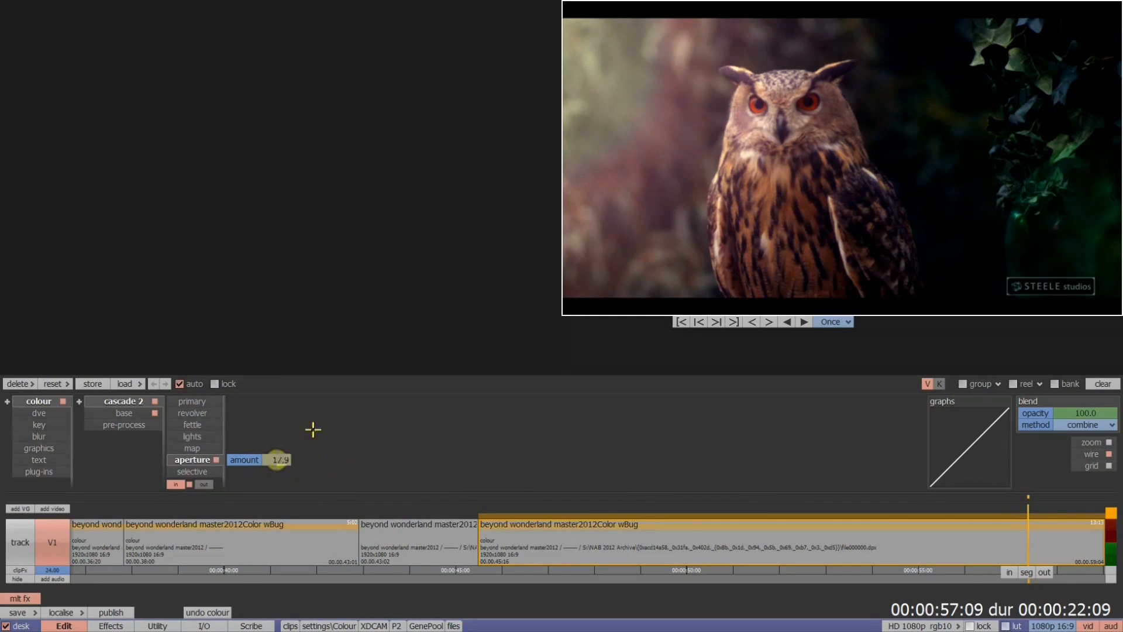
Soften the owl with aperture amount -23.0 and sharpening radius 21.7
drag(269, 459, 280, 459)
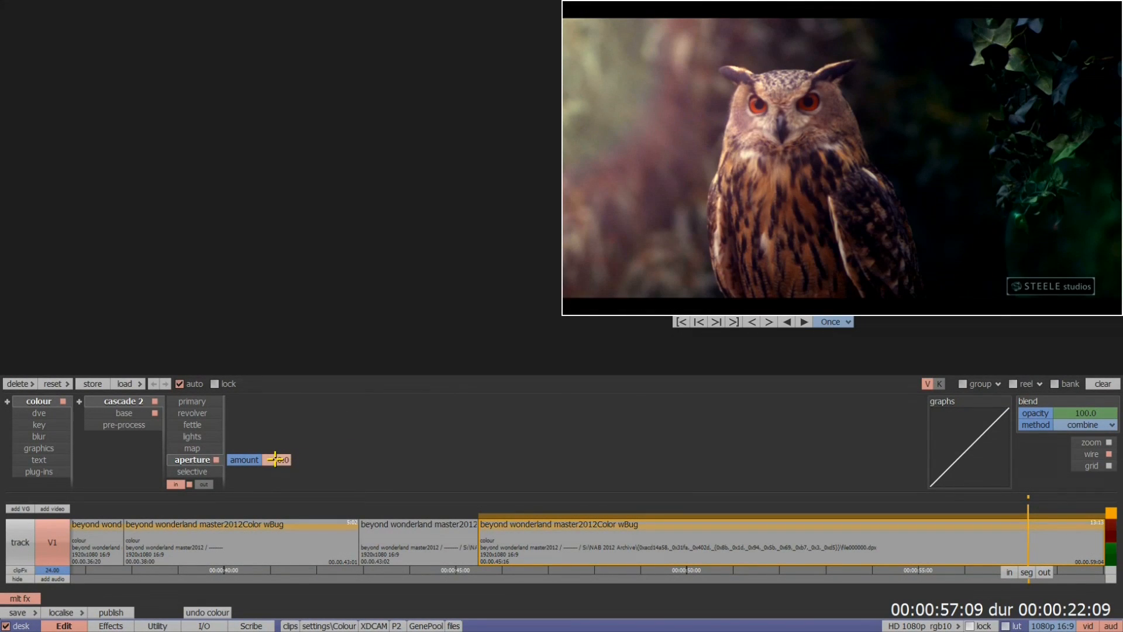
drag(279, 459, 266, 466)
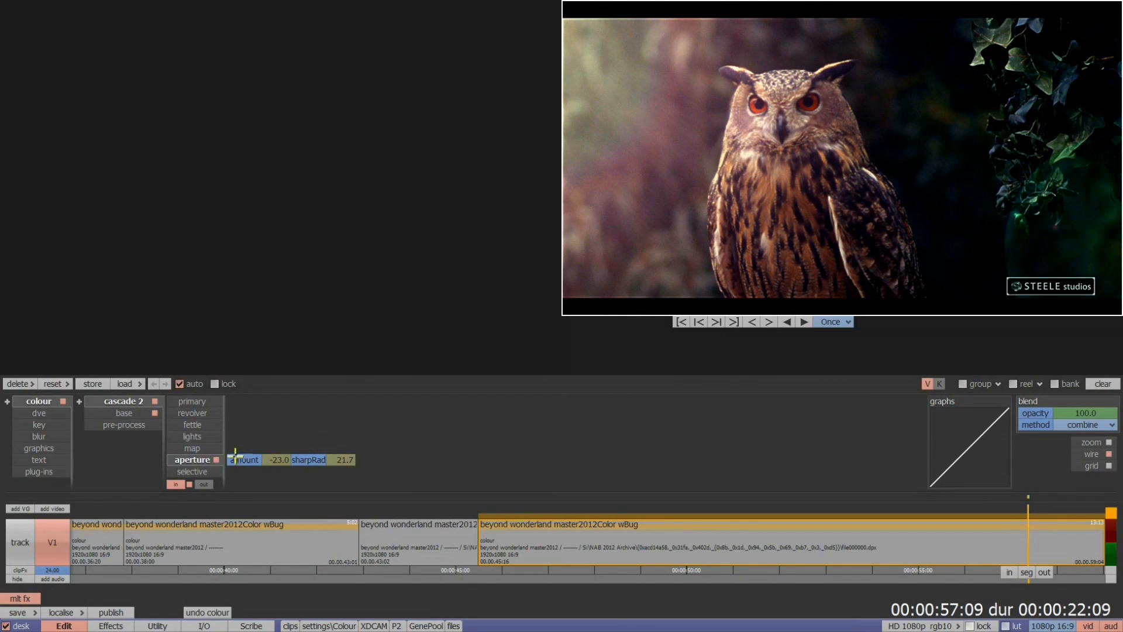
Add a soft (60) ellipse mask 720×420 on the owl and set aperture amount to 16.1
click(190, 471)
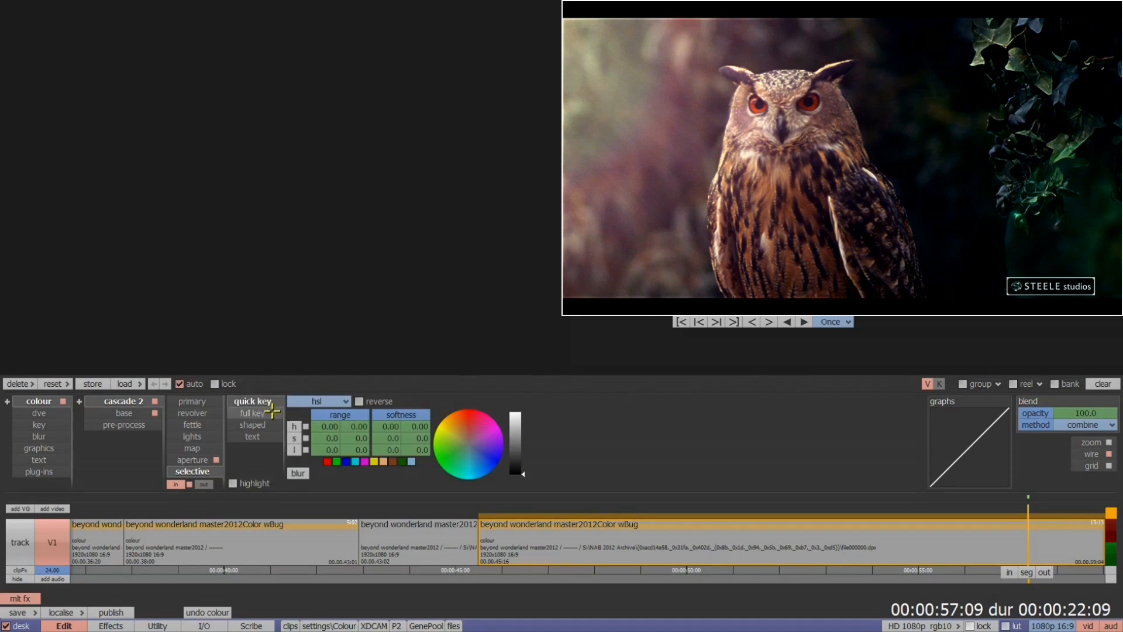
click(252, 424)
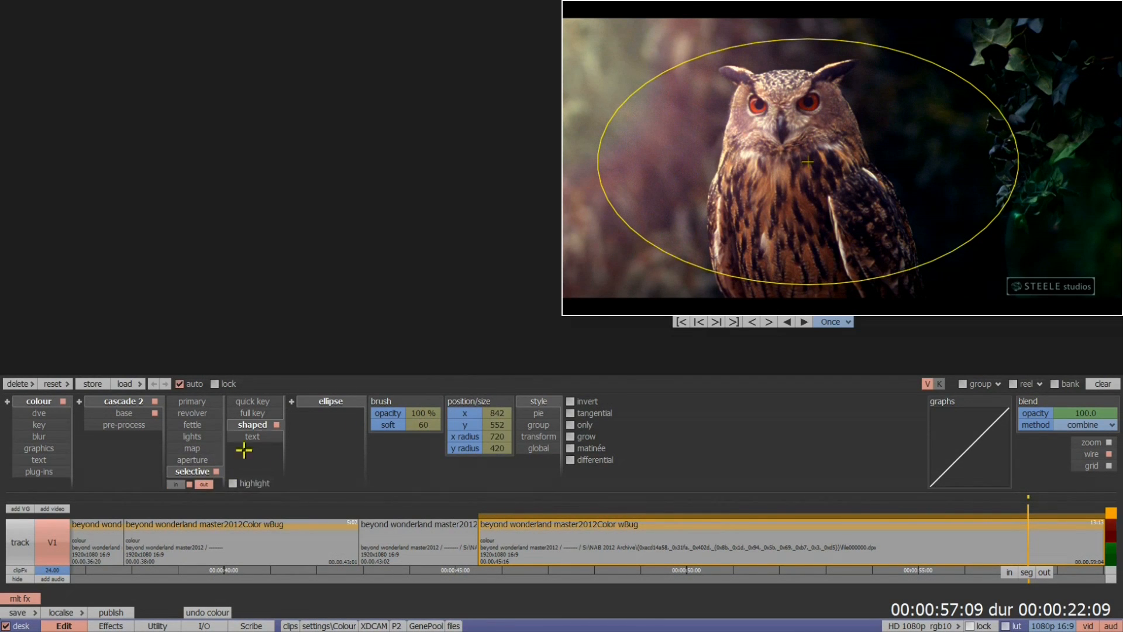
click(190, 459)
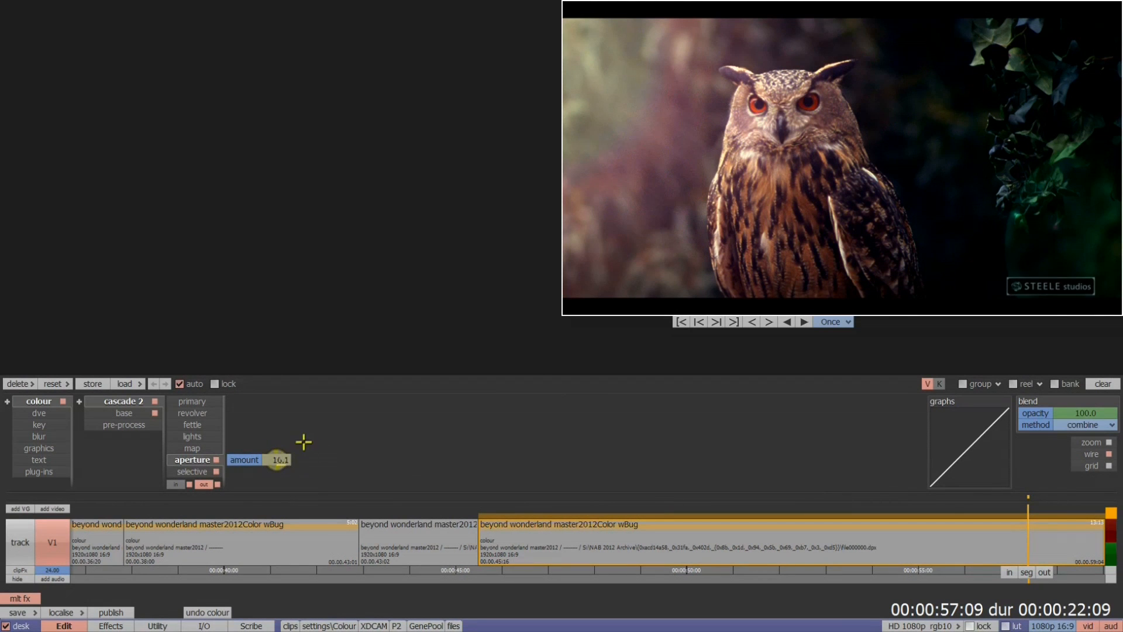